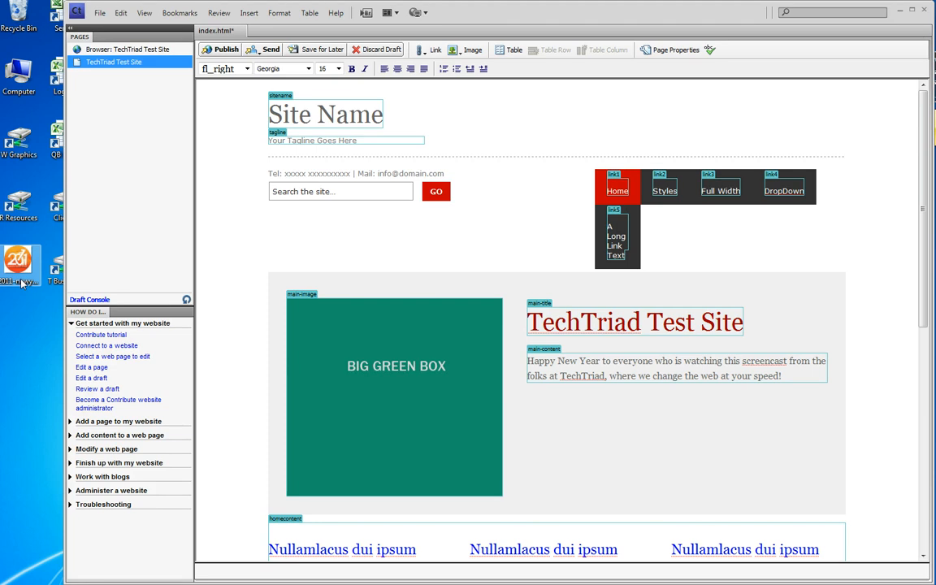
{"action": "mouse_move", "coordinate": [485, 349]}
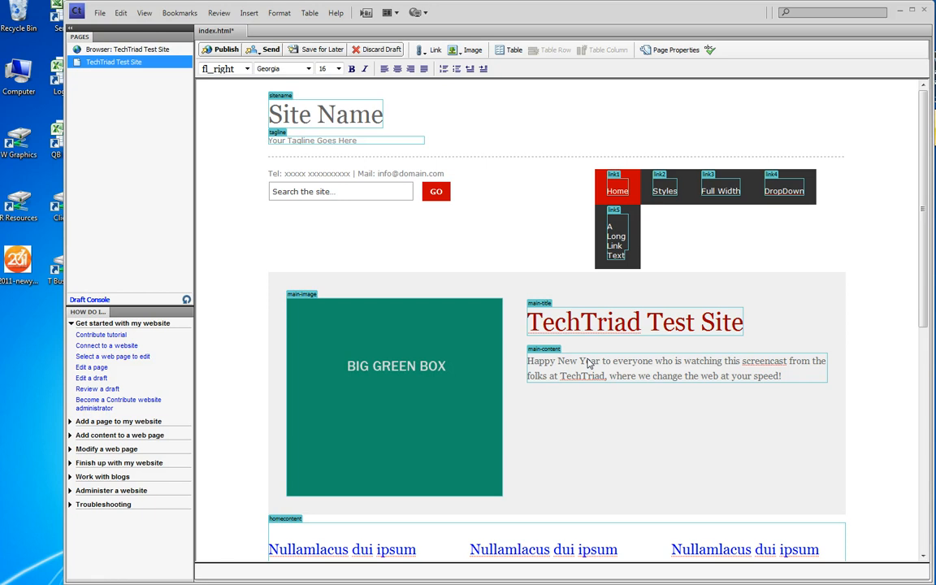
{"action": "mouse_move", "coordinate": [530, 367]}
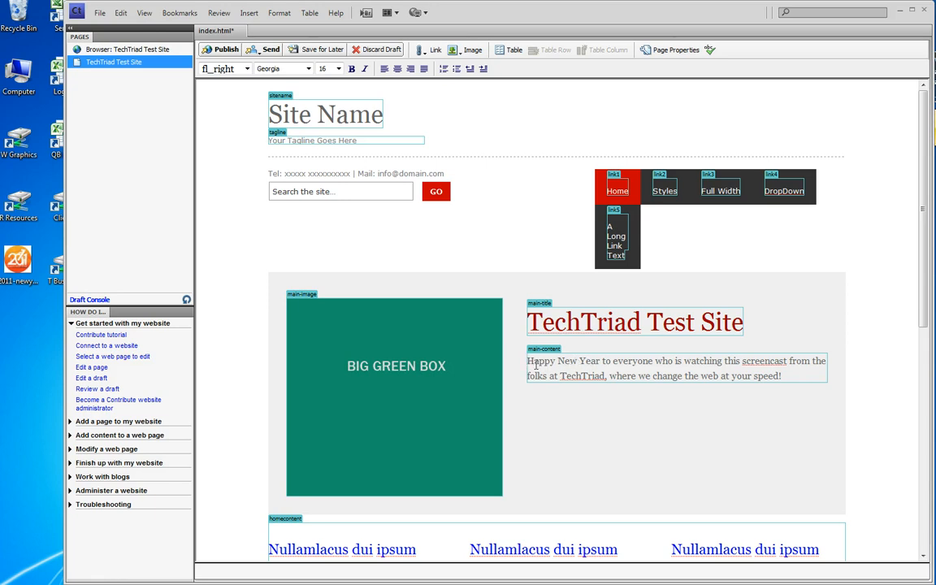
- Insert 2011-newyear.jpg from the computer at the start of the intro paragraph
{"action": "left_click", "coordinate": [528, 361]}
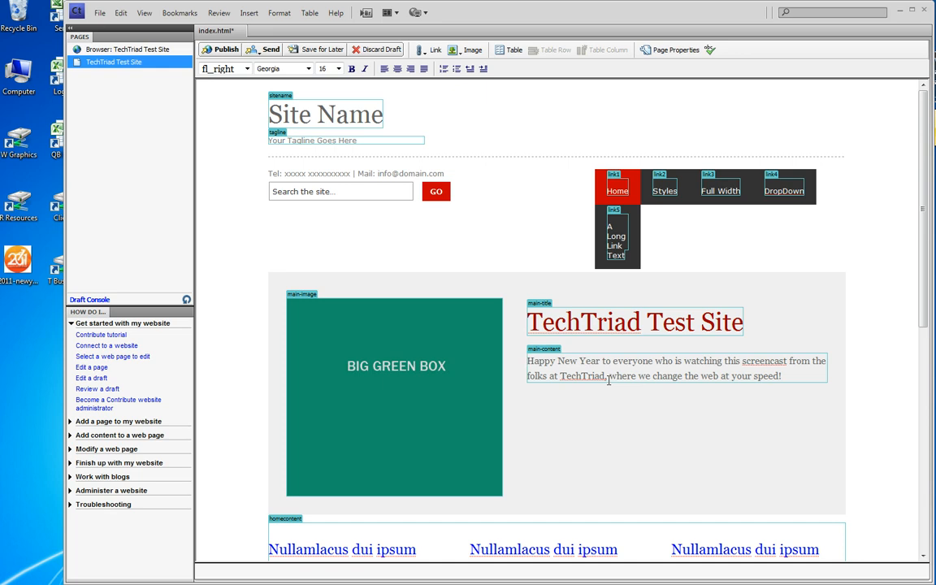
{"action": "left_click", "coordinate": [467, 50]}
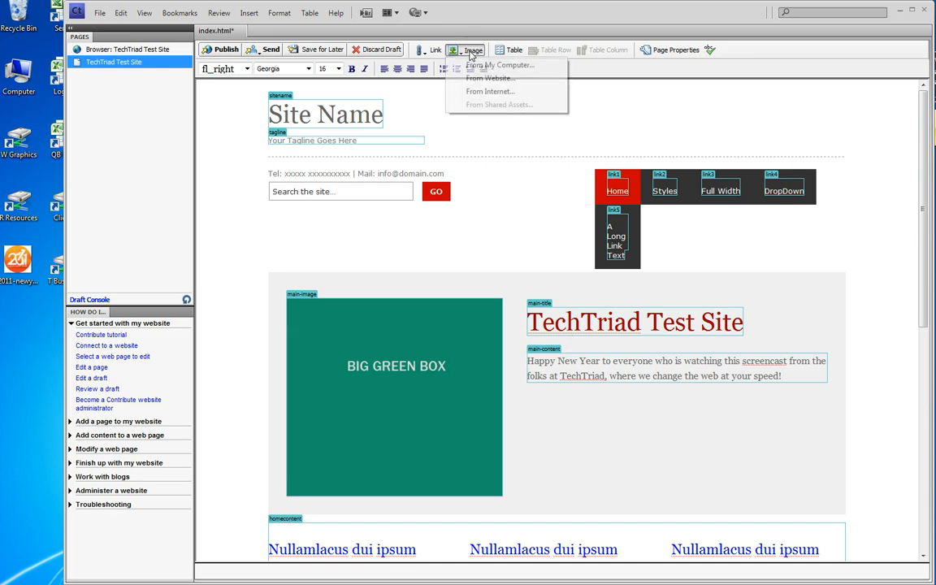
{"action": "left_click", "coordinate": [499, 65]}
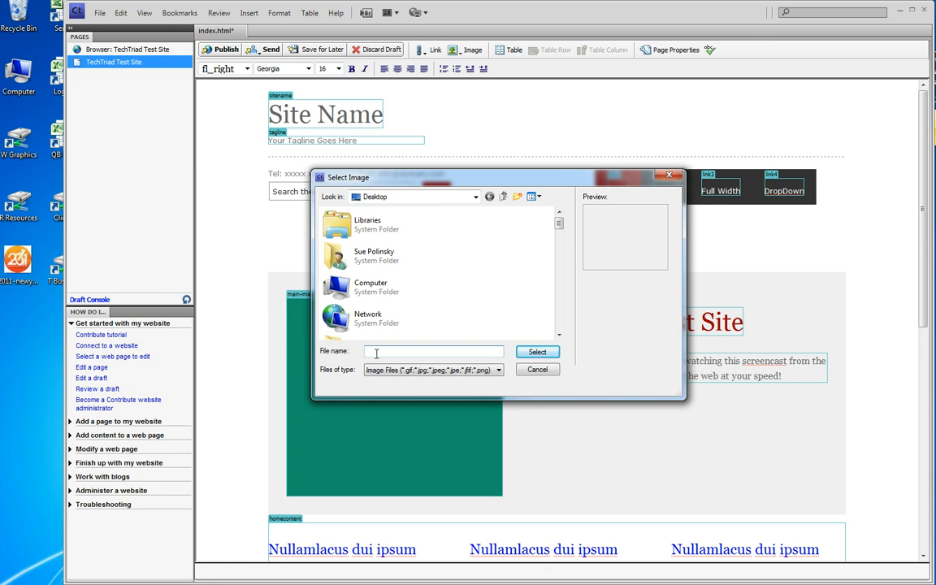
{"action": "type", "text": "2011"}
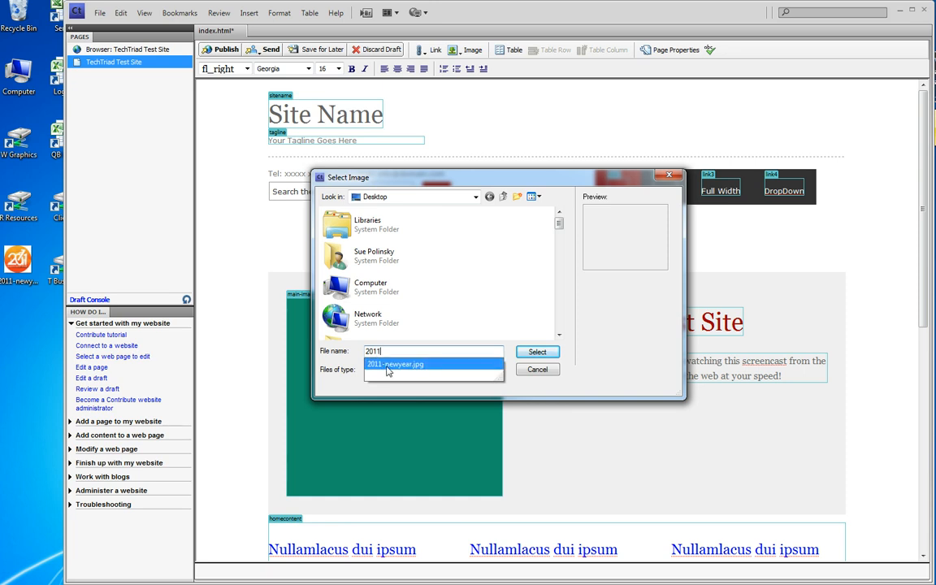
{"action": "left_click", "coordinate": [395, 364]}
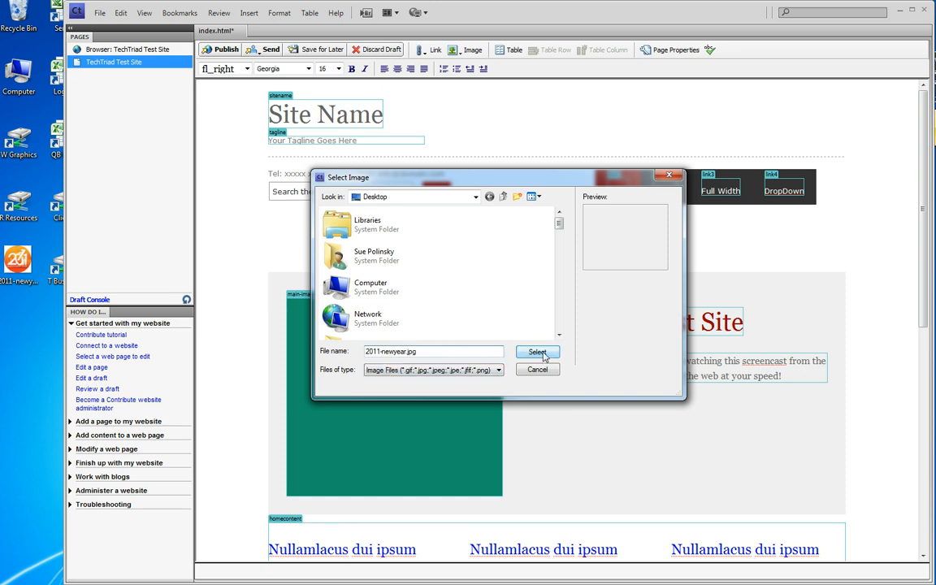
{"action": "left_click", "coordinate": [537, 351]}
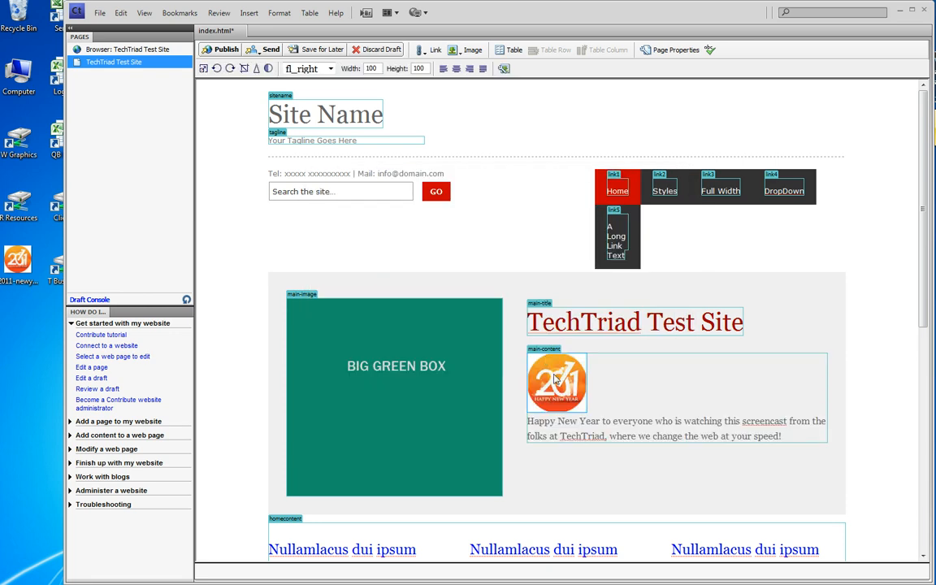
{"action": "mouse_move", "coordinate": [555, 380]}
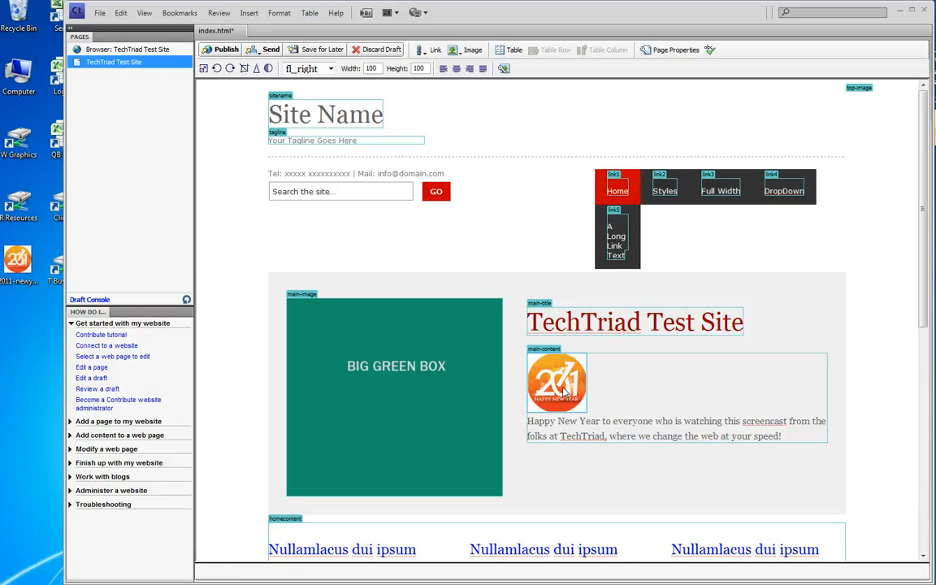
- Set the New Year image's alignment to Left, then reselect the image
{"action": "right_click", "coordinate": [557, 382]}
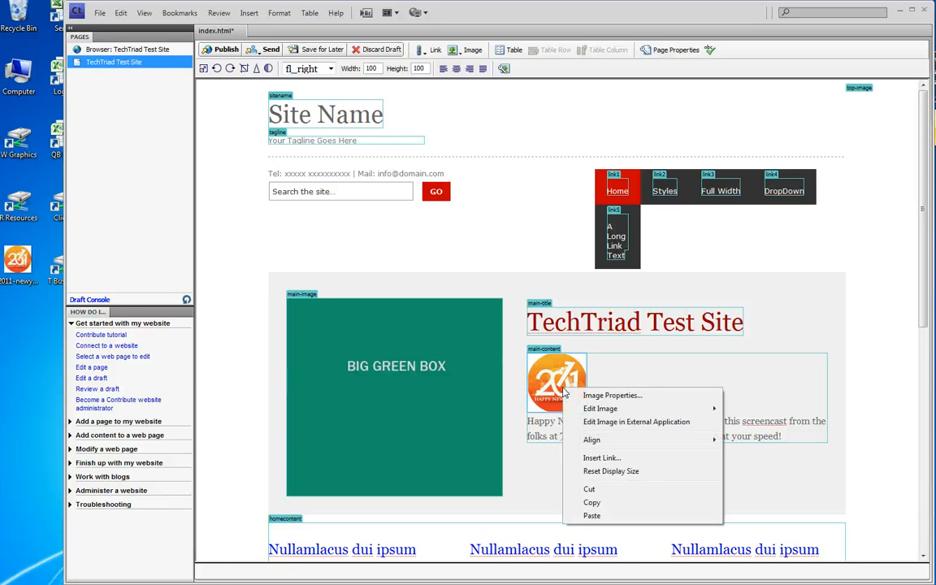
{"action": "mouse_move", "coordinate": [589, 488]}
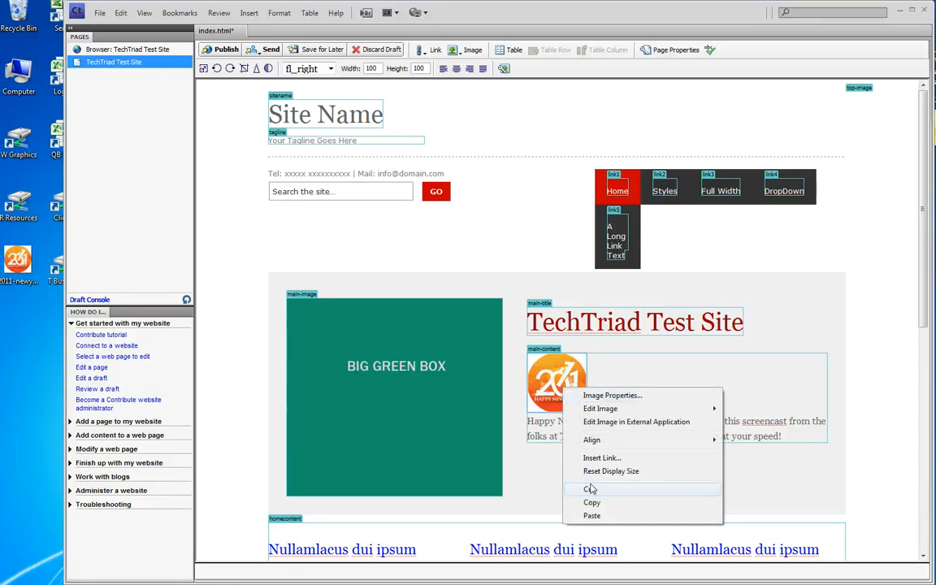
{"action": "mouse_move", "coordinate": [592, 440]}
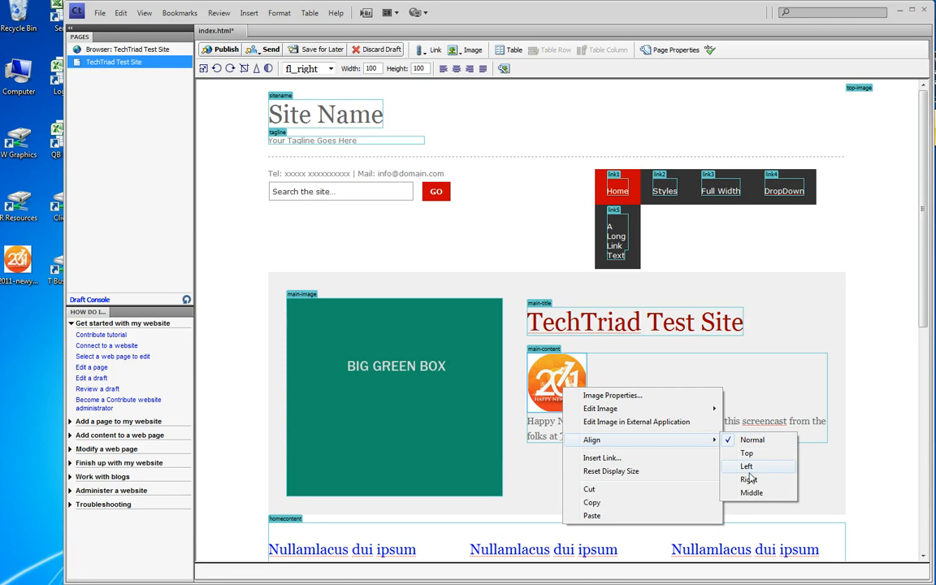
{"action": "left_click", "coordinate": [745, 465]}
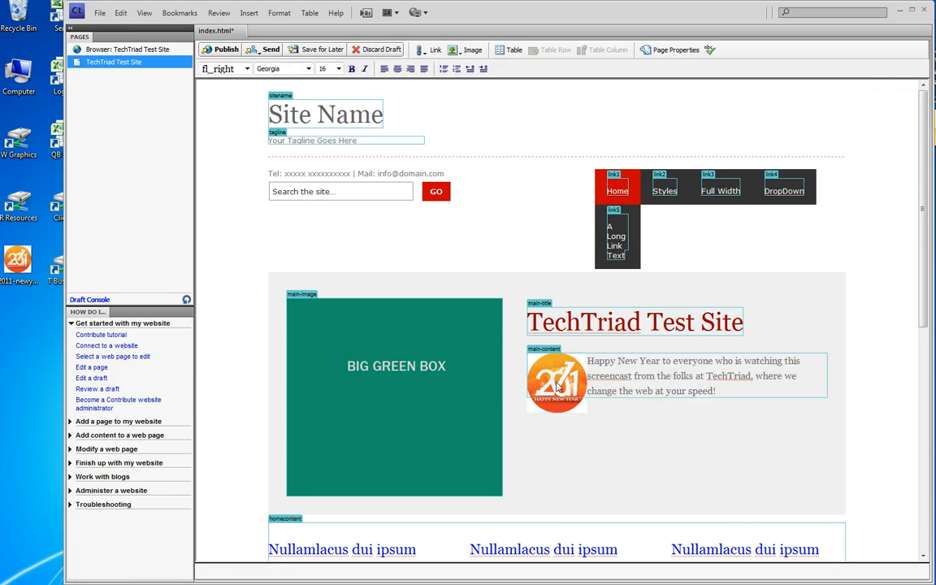
{"action": "left_click", "coordinate": [556, 382]}
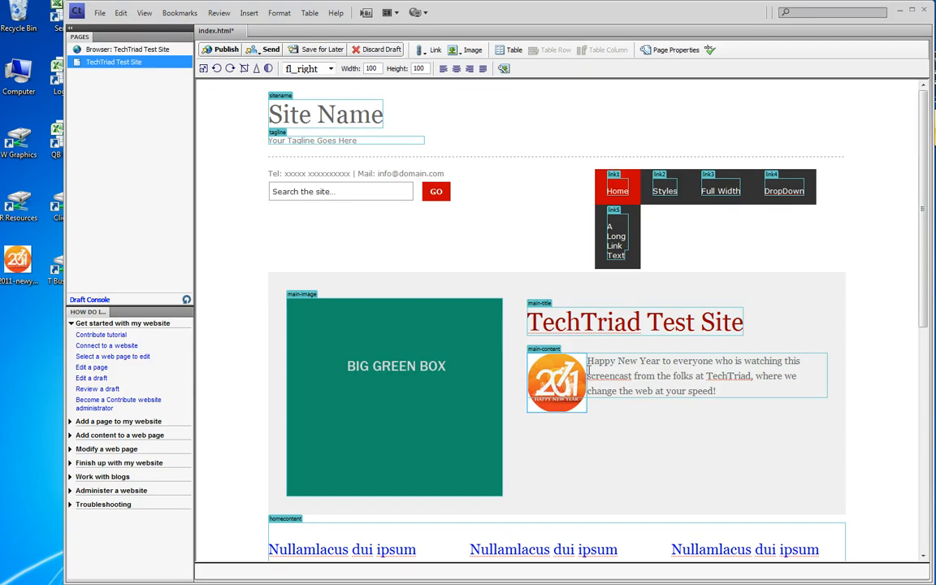
{"action": "mouse_move", "coordinate": [583, 374]}
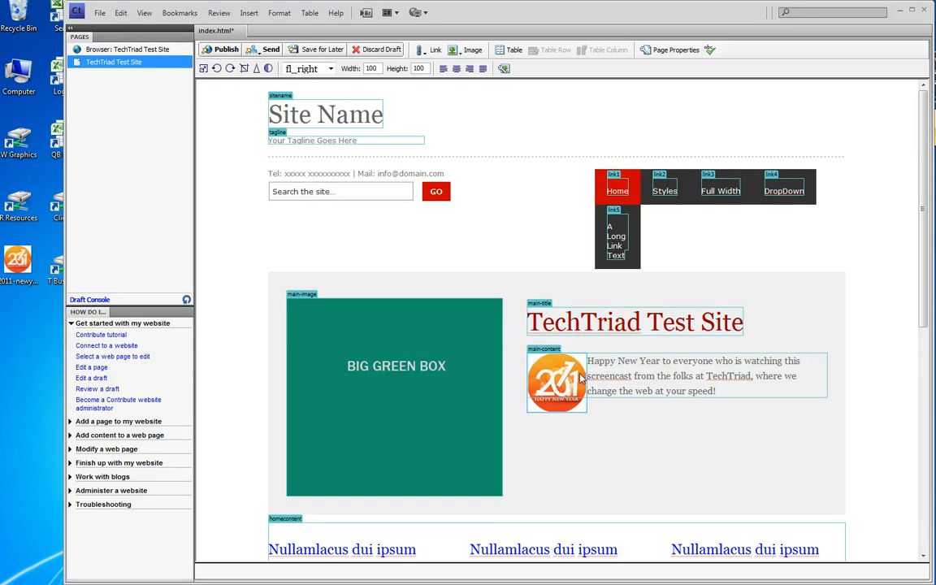
- In Image Properties, set horizontal padding 10 and alt text 'Happy New Year 2011 to TechTriad clients'
{"action": "right_click", "coordinate": [556, 382]}
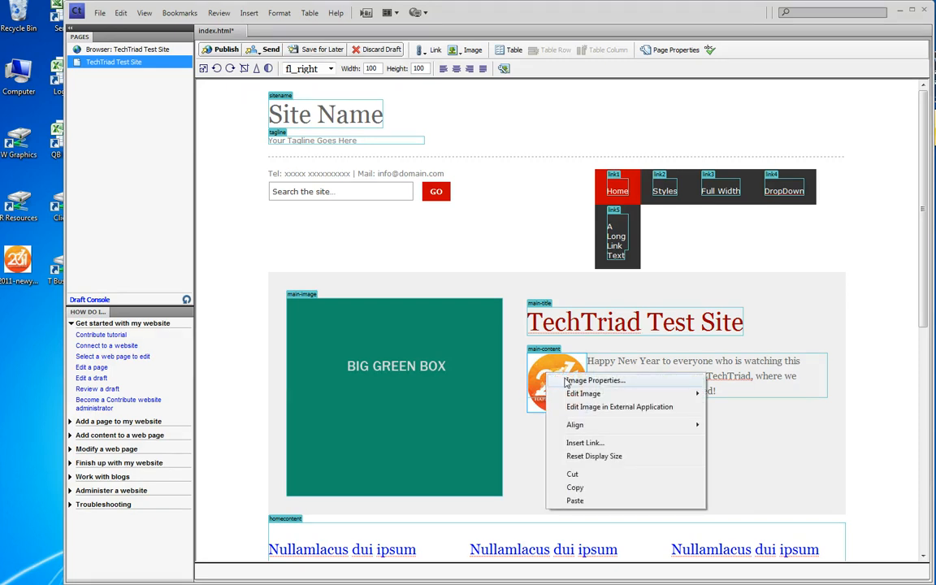
{"action": "left_click", "coordinate": [596, 381]}
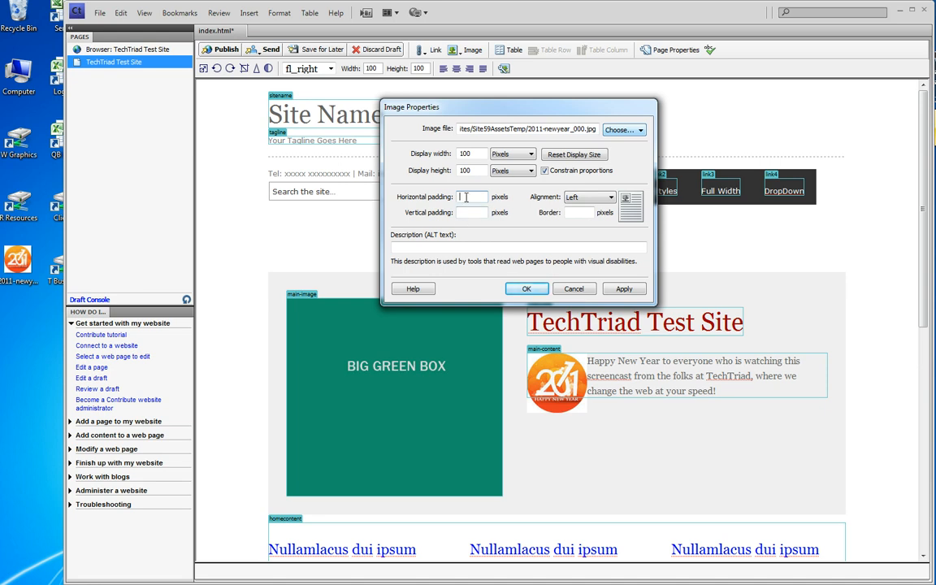
{"action": "type", "text": "10"}
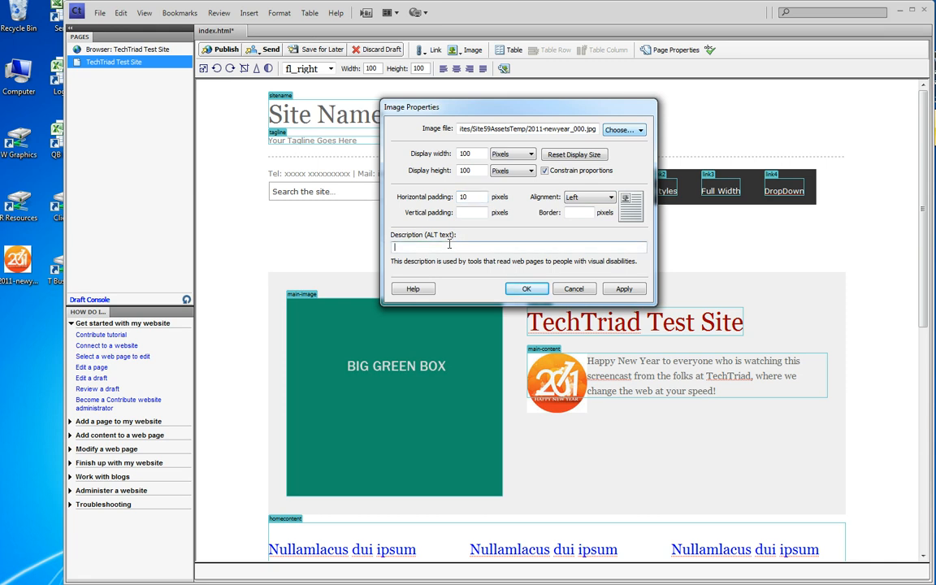
{"action": "left_click", "coordinate": [515, 247]}
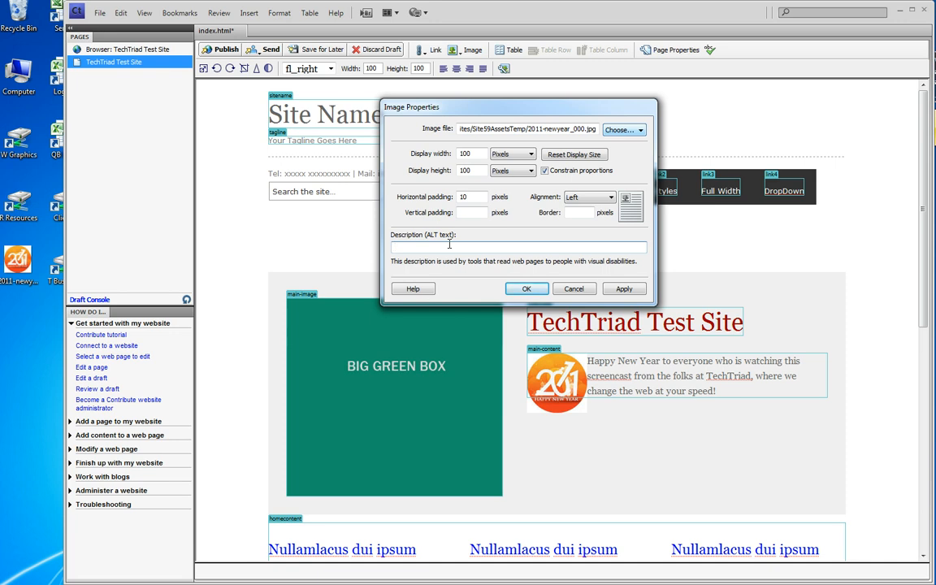
{"action": "type", "text": "Happy New Year 2011 to TechTriad clients"}
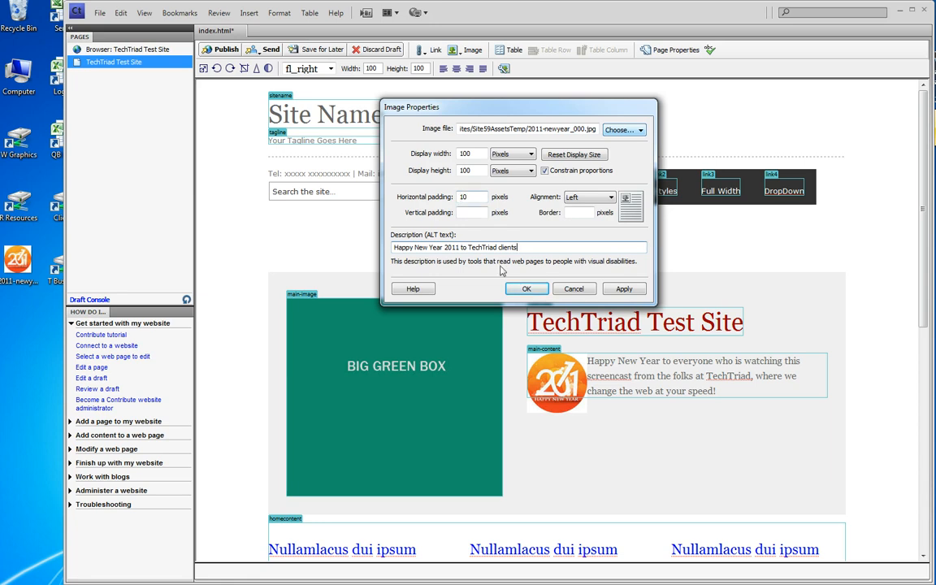
{"action": "left_click", "coordinate": [527, 289]}
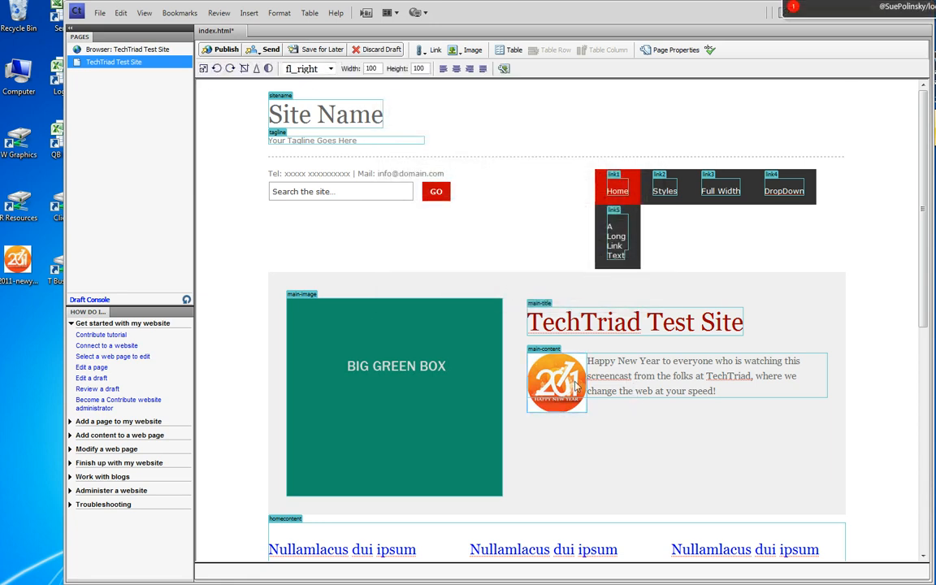
- Apply the intro image's padding, left alignment and alt text, then publish the page
{"action": "right_click", "coordinate": [557, 384]}
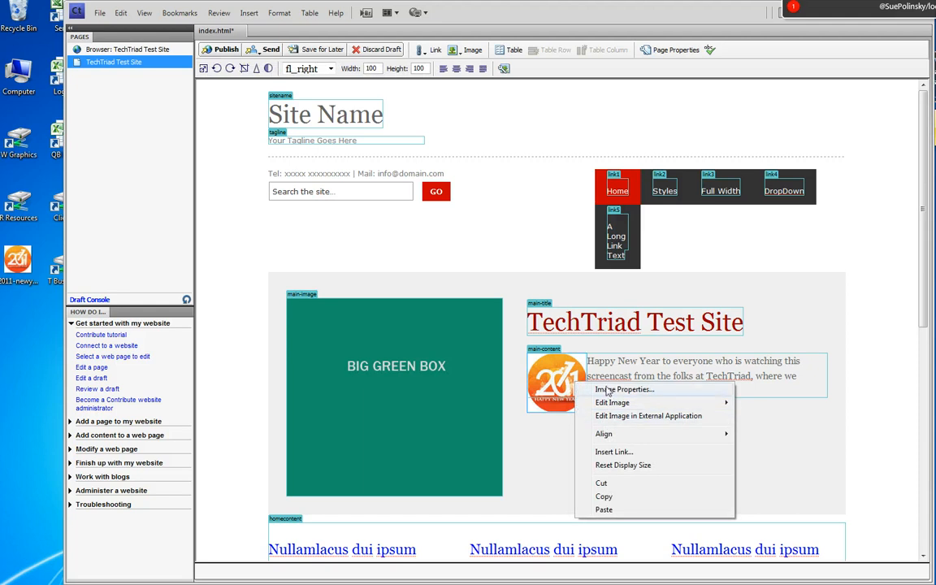
{"action": "left_click", "coordinate": [624, 389]}
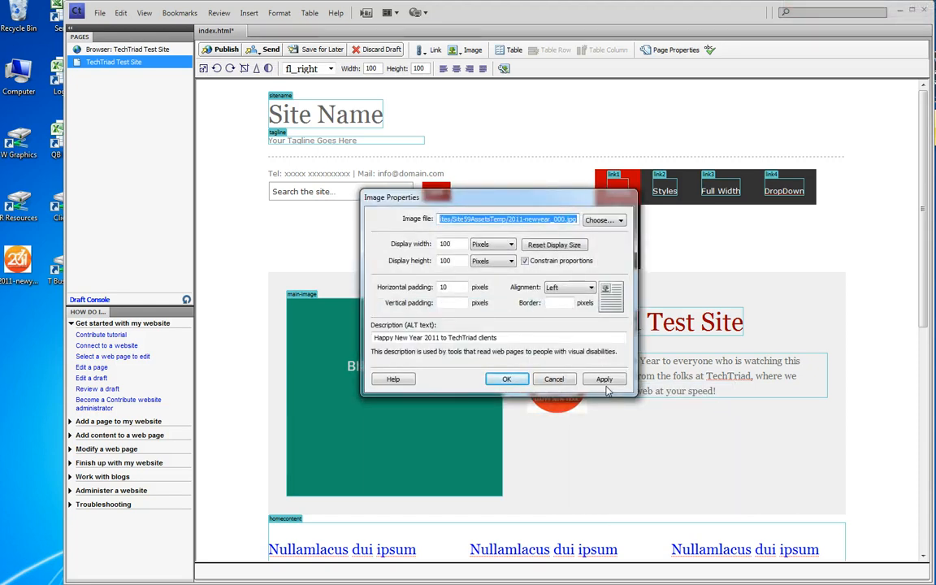
{"action": "left_click", "coordinate": [506, 379]}
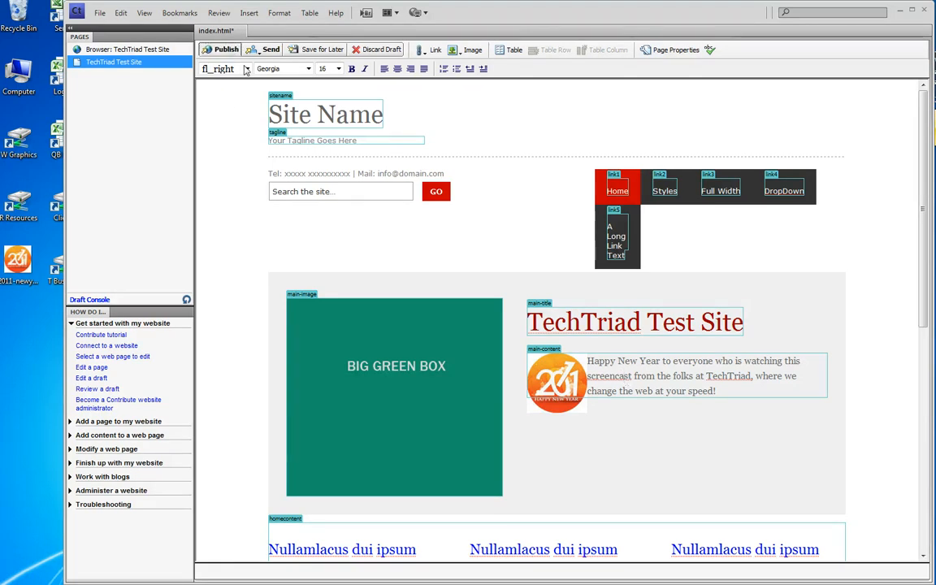
{"action": "left_click", "coordinate": [226, 49]}
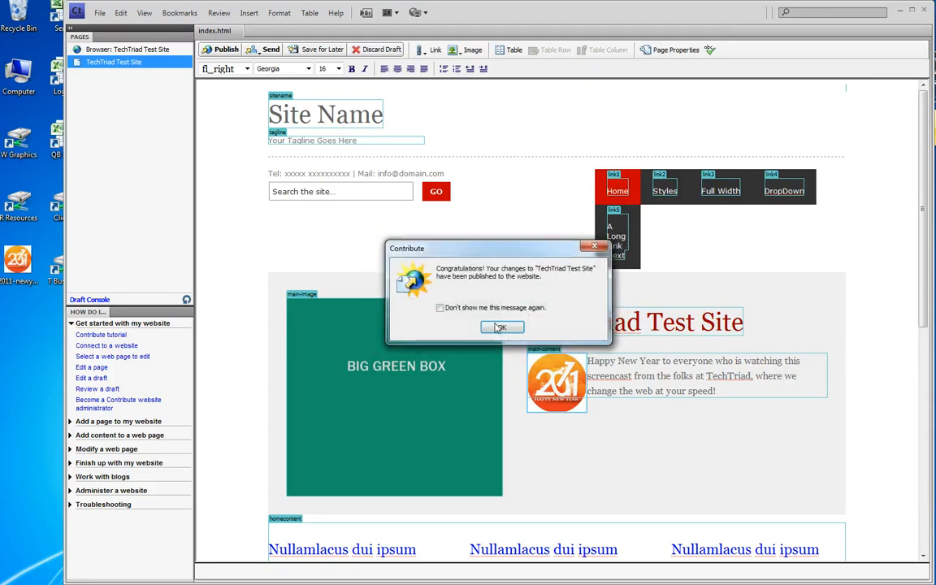
- Dismiss the publish confirmation and reopen the TechTriad page for editing
{"action": "left_click", "coordinate": [501, 327]}
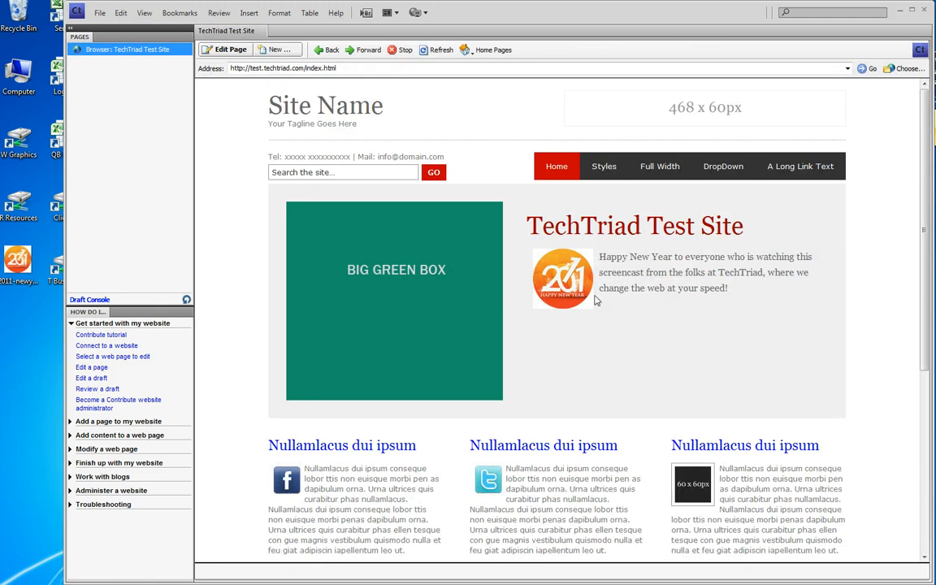
{"action": "mouse_move", "coordinate": [595, 298]}
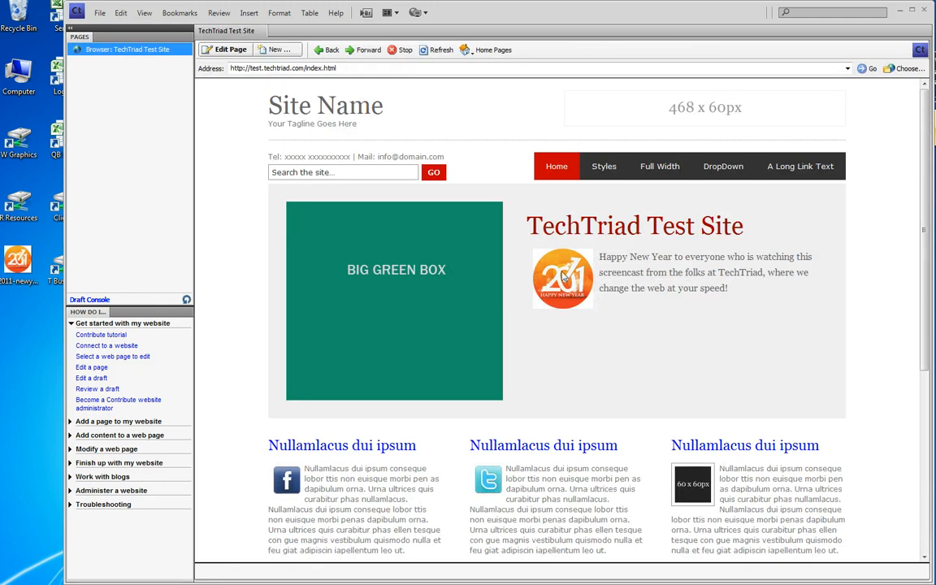
{"action": "mouse_move", "coordinate": [563, 278]}
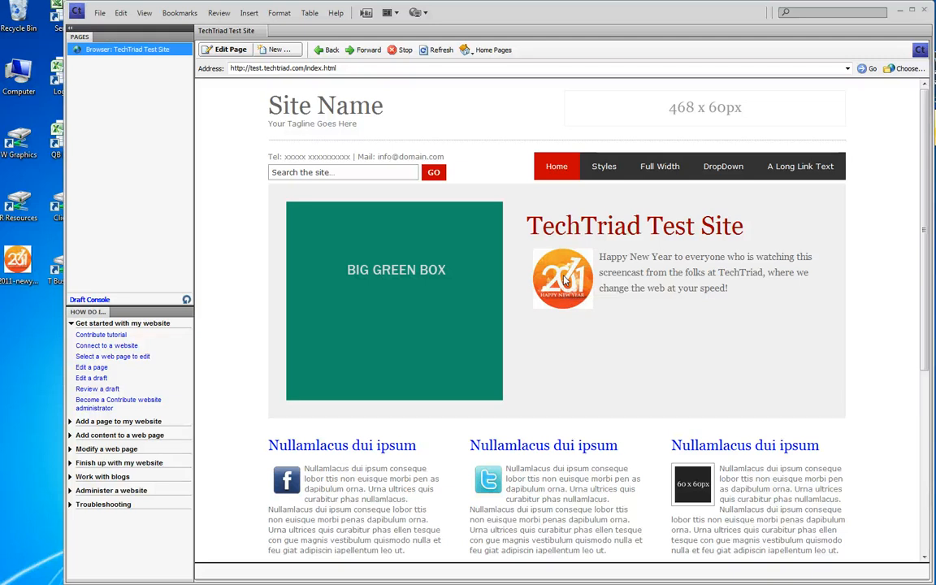
{"action": "left_click", "coordinate": [230, 49]}
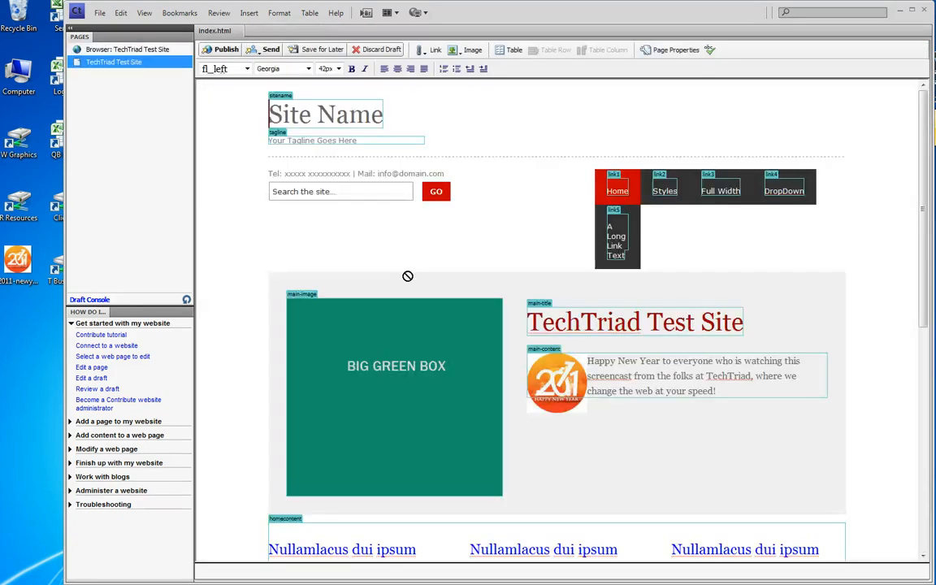
- Replace the third column's placeholder with 2011-newyear_000.jpg from the website's images folder
{"action": "scroll", "scroll_direction": "down", "scroll_amount": 3}
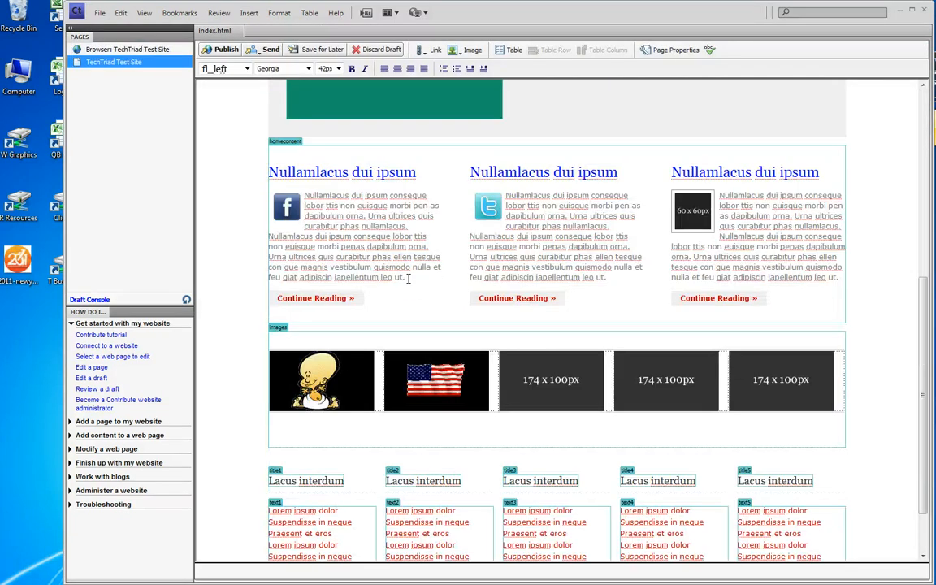
{"action": "left_click", "coordinate": [692, 211]}
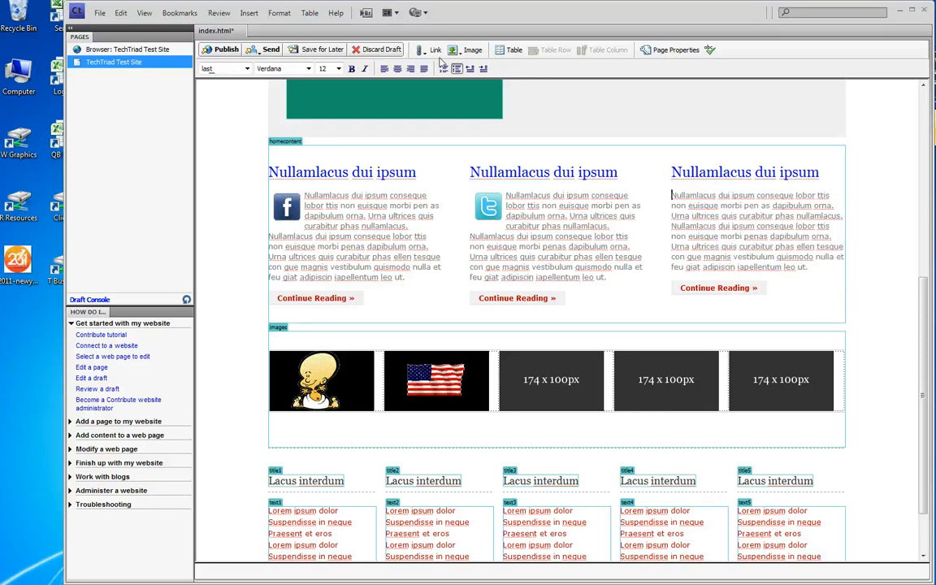
{"action": "left_click", "coordinate": [473, 50]}
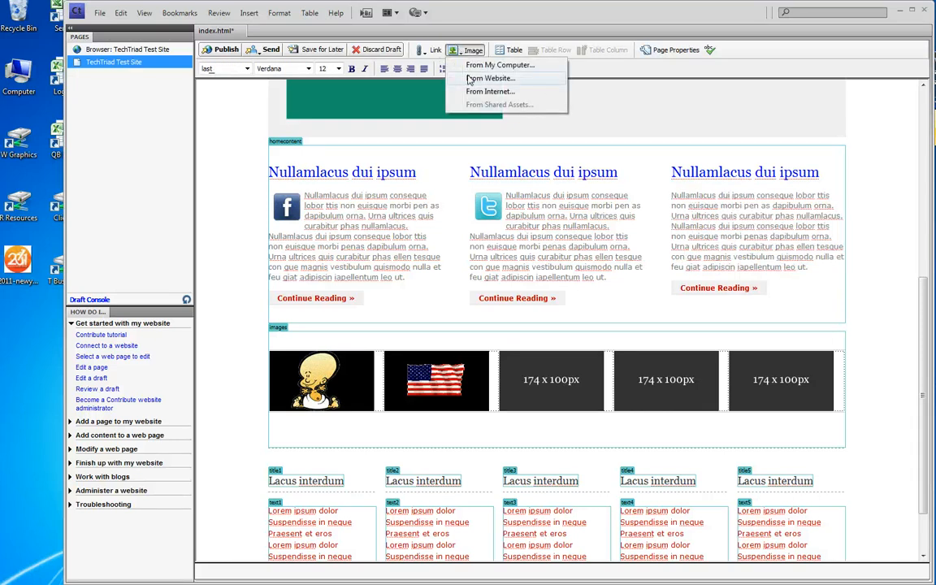
{"action": "left_click", "coordinate": [489, 78]}
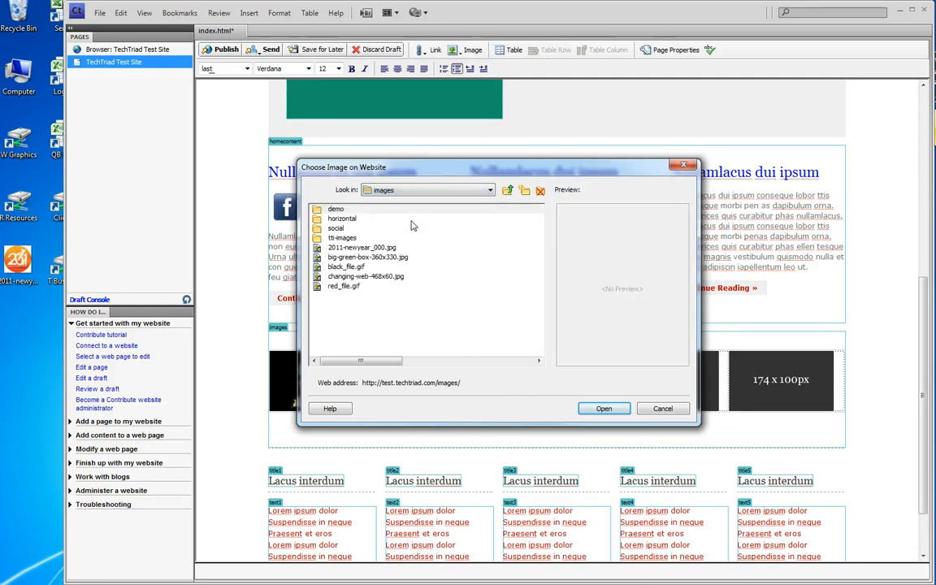
{"action": "left_click", "coordinate": [362, 247]}
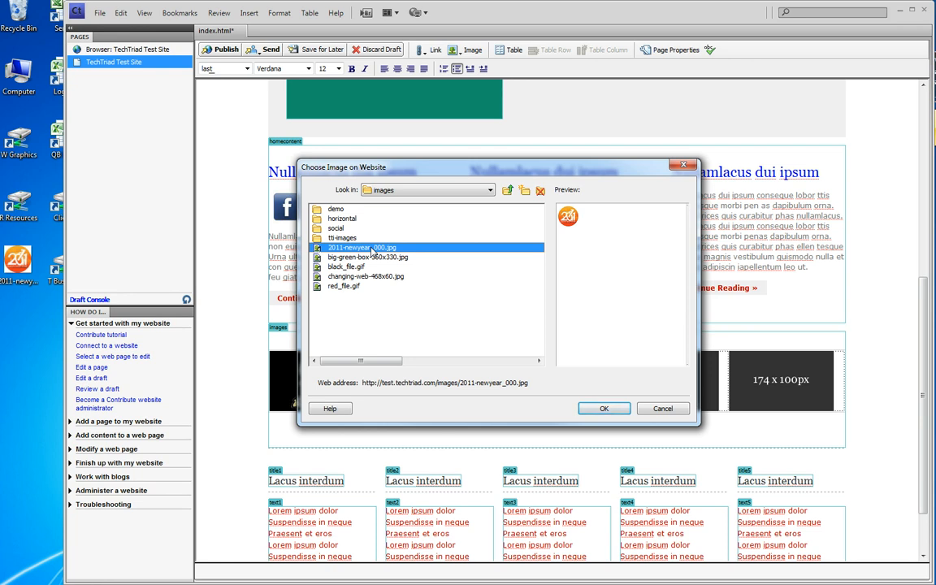
{"action": "left_click", "coordinate": [604, 408]}
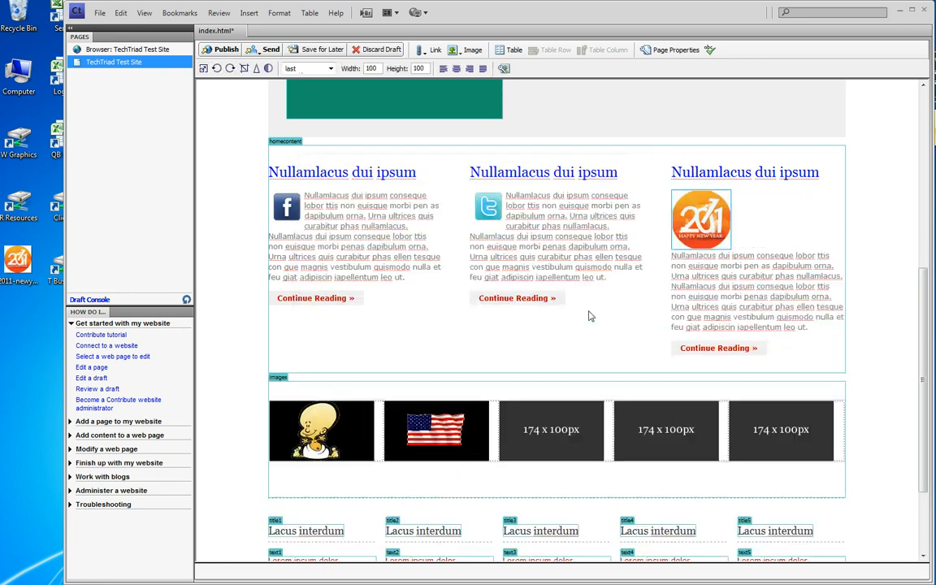
- Give the third column's New Year image left alignment and 10-pixel horizontal padding
{"action": "right_click", "coordinate": [701, 220]}
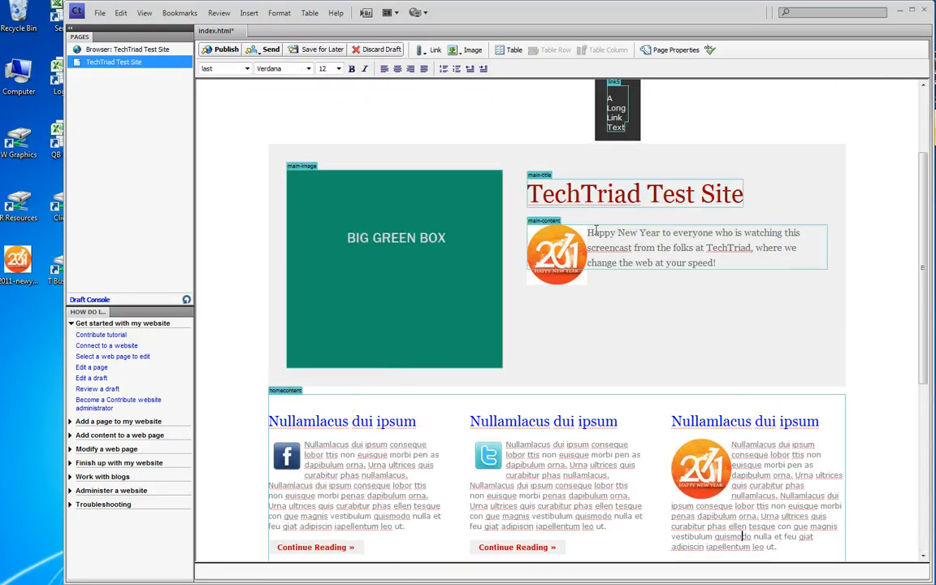
{"action": "scroll", "scroll_direction": "down", "scroll_amount": 3}
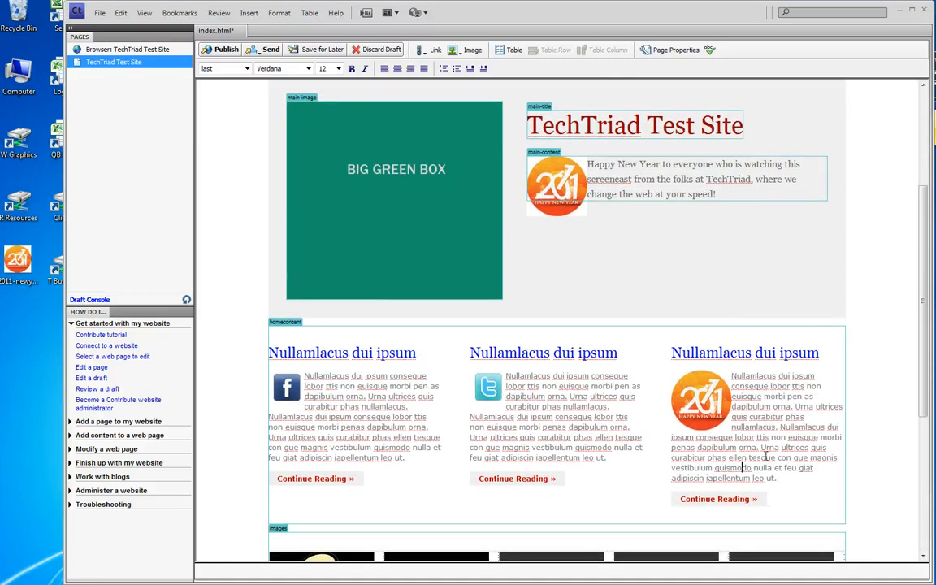
{"action": "mouse_move", "coordinate": [689, 398]}
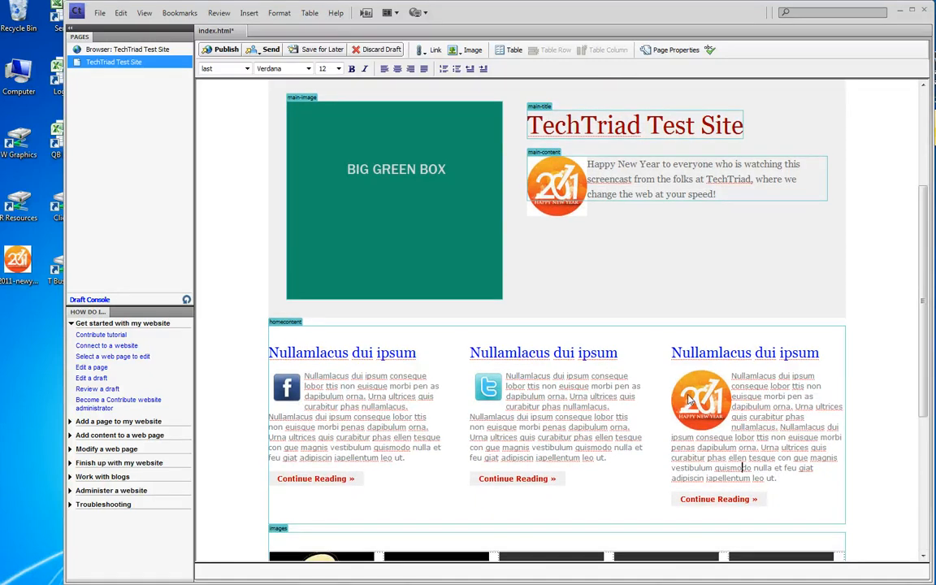
{"action": "right_click", "coordinate": [700, 399]}
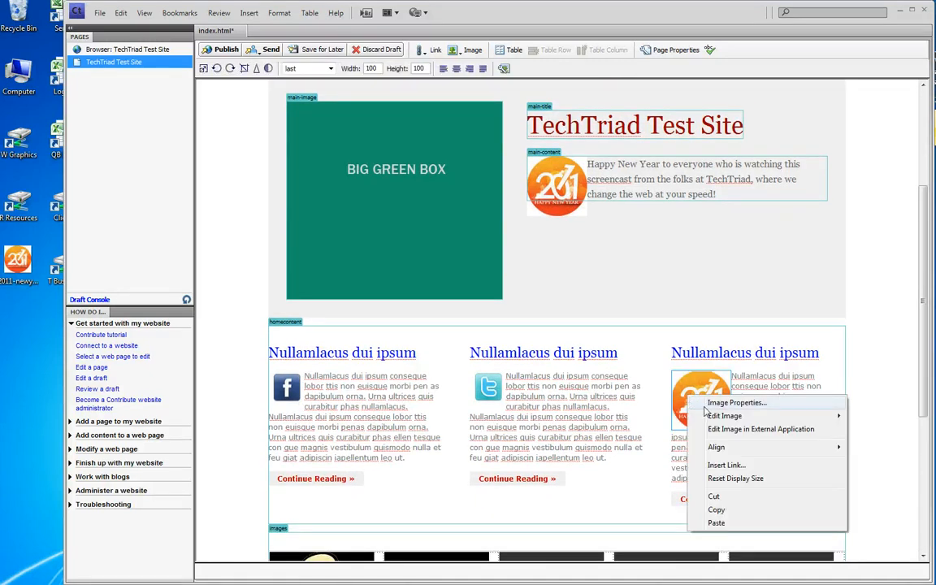
{"action": "left_click", "coordinate": [736, 402]}
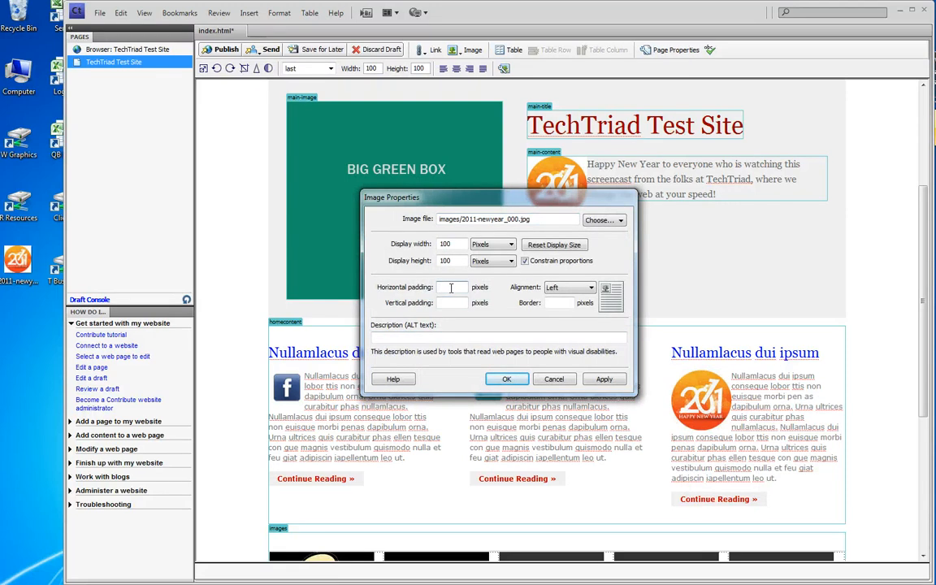
{"action": "type", "text": "10"}
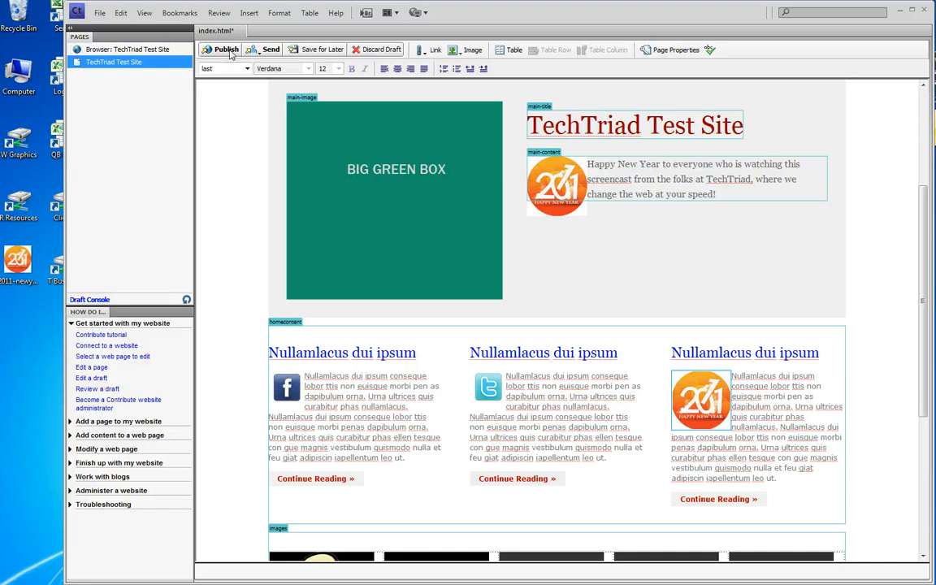
- Publish the page with the reused New Year image and dismiss the confirmation
{"action": "left_click", "coordinate": [226, 49]}
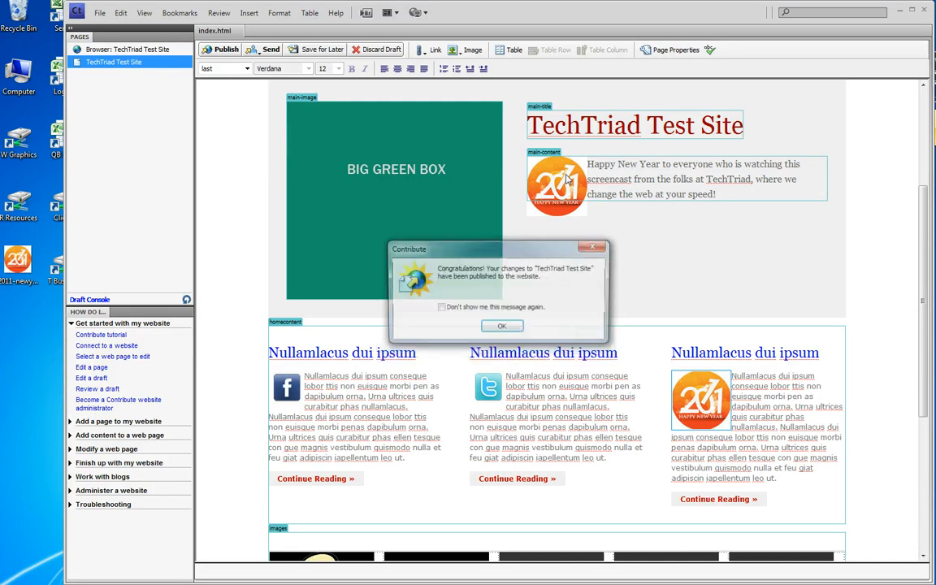
{"action": "left_click", "coordinate": [503, 326]}
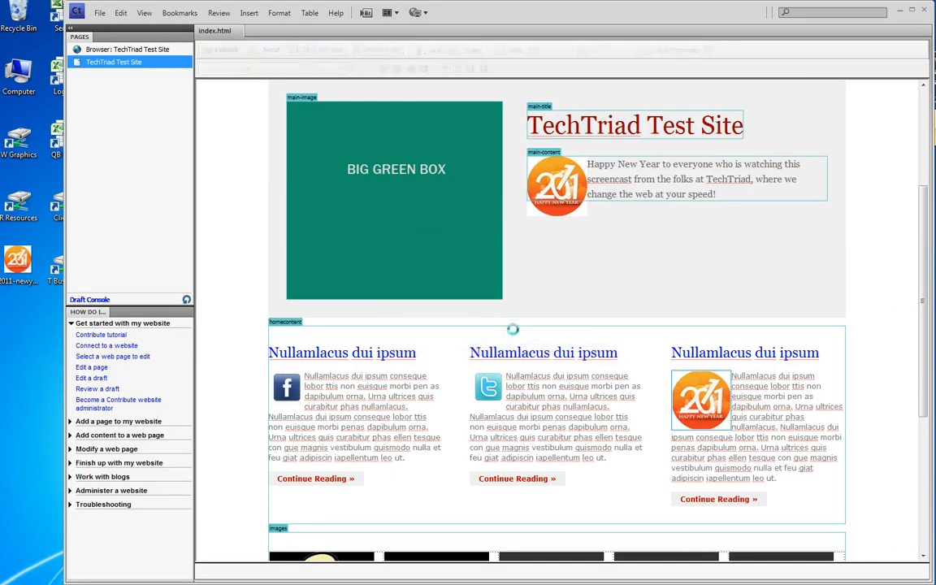